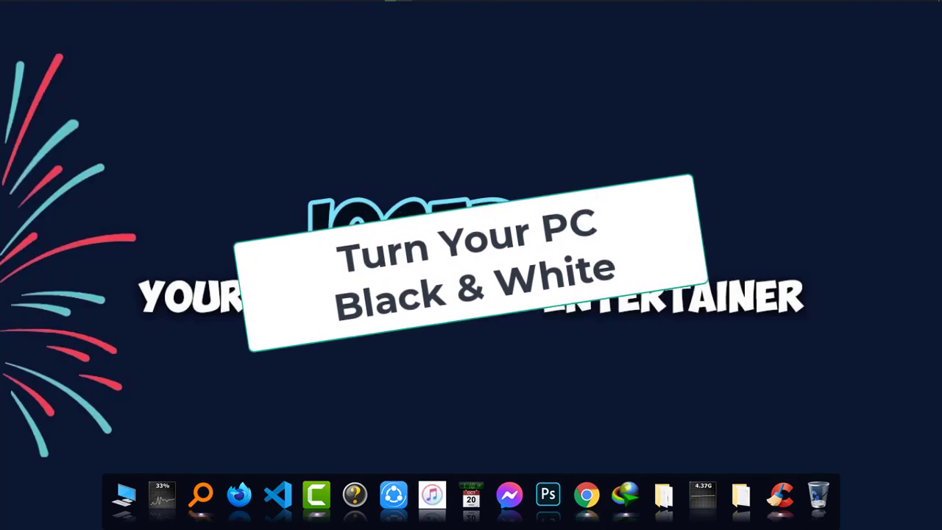
# Step: Search the Start menu for 'color filter'
pyautogui.click(16, 13)
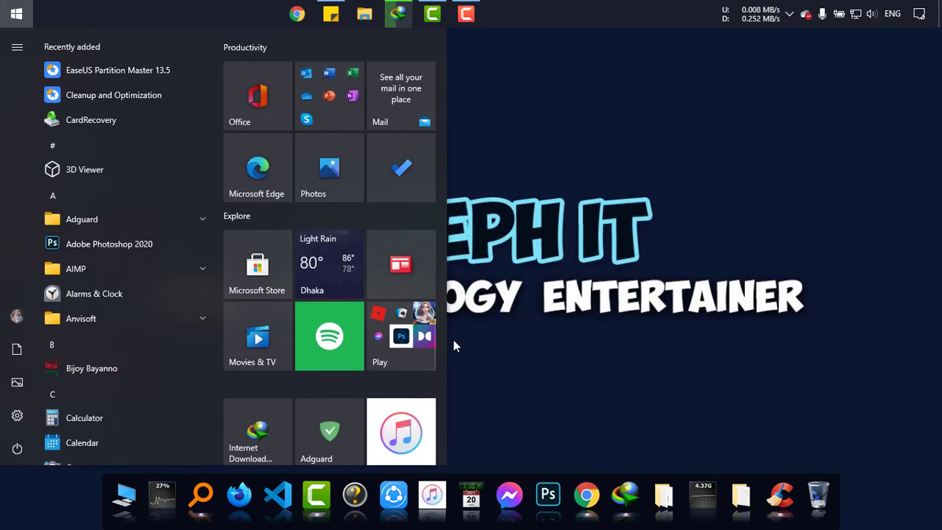
pyautogui.write('olor filter')
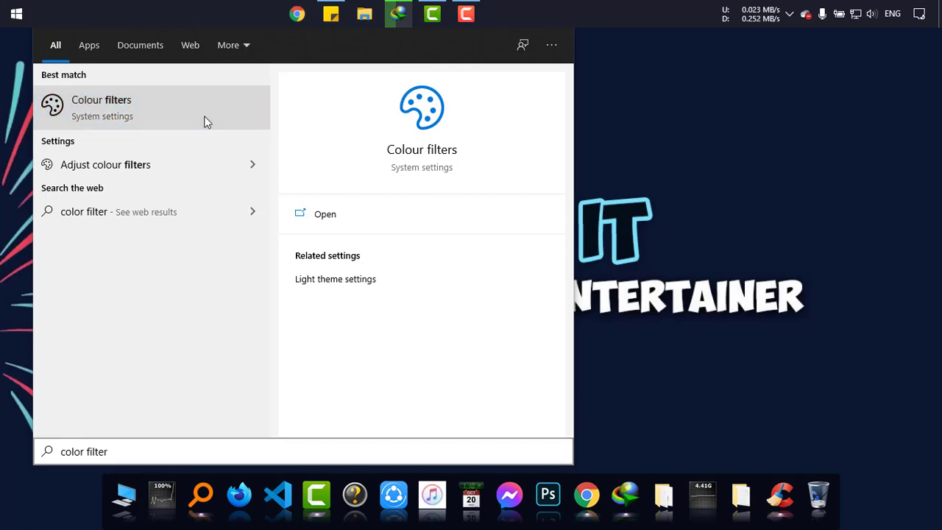
# Step: Open the Colour filters best match in Ease of Access settings
pyautogui.click(324, 214)
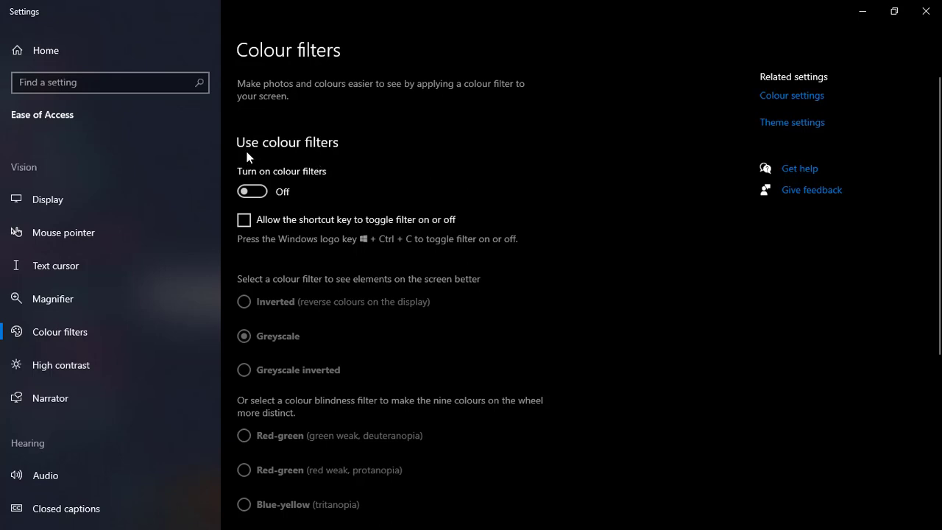
pyautogui.moveTo(285, 195)
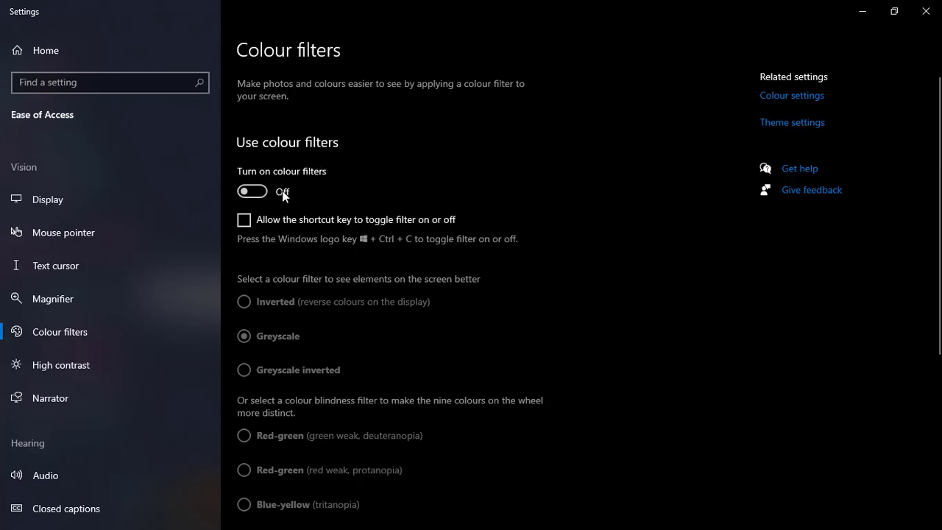
pyautogui.moveTo(324, 179)
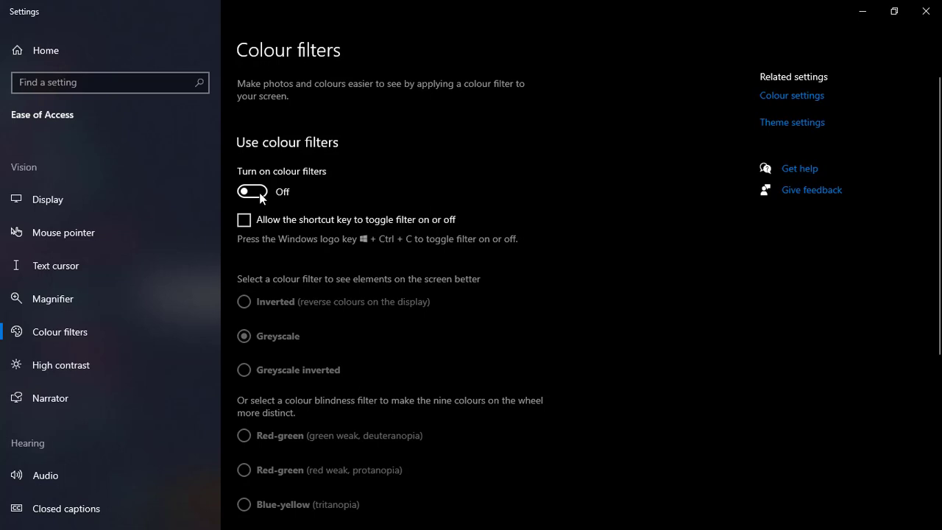
# Step: Switch the colour filters toggle on, off, and on again with Greyscale applied
pyautogui.click(252, 192)
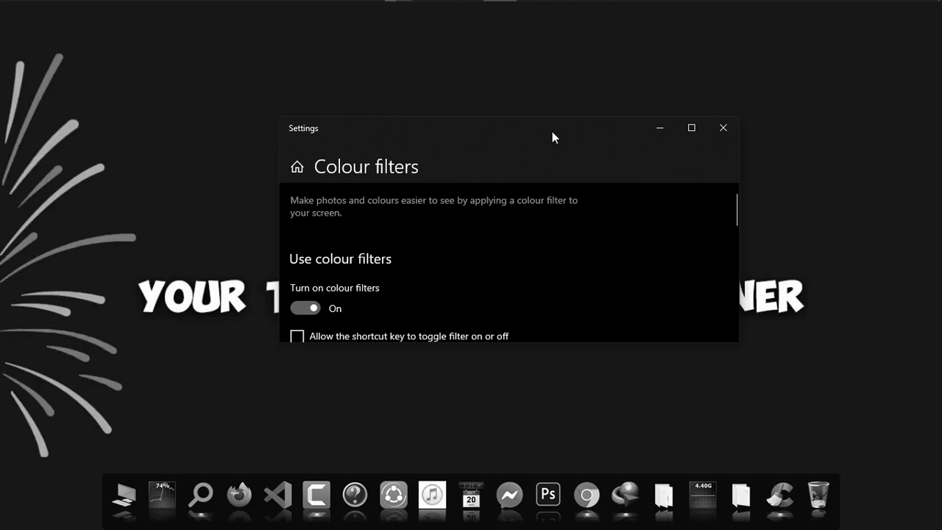
pyautogui.click(304, 308)
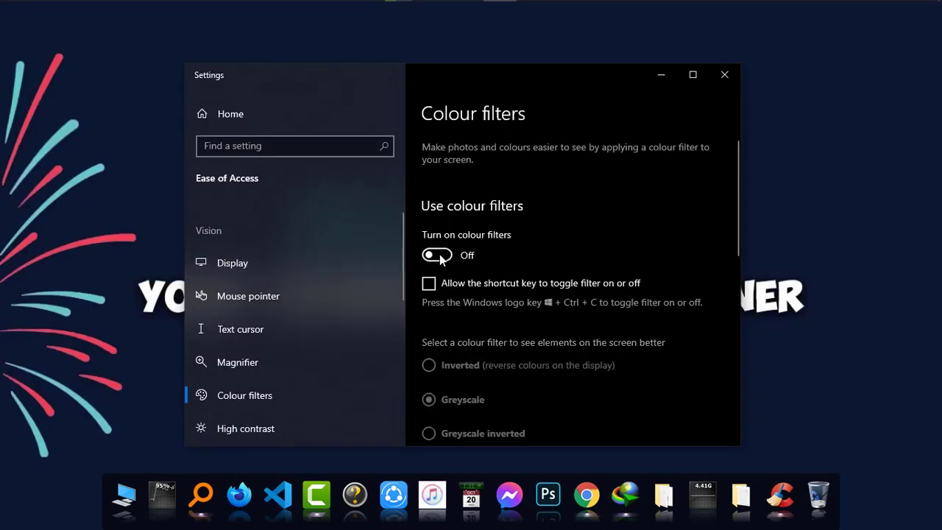
pyautogui.click(436, 254)
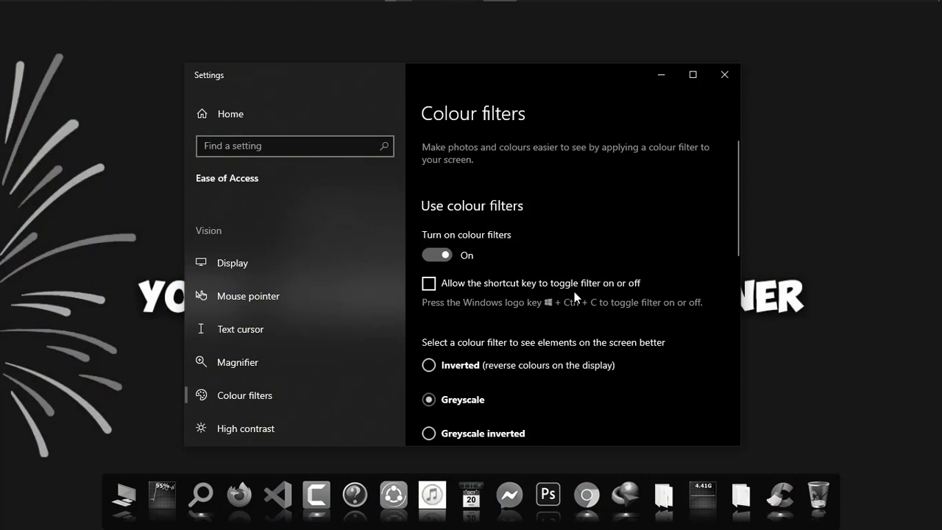
# Step: Enable the filter shortcut key, then toggle the Greyscale filter off and back on
pyautogui.click(428, 283)
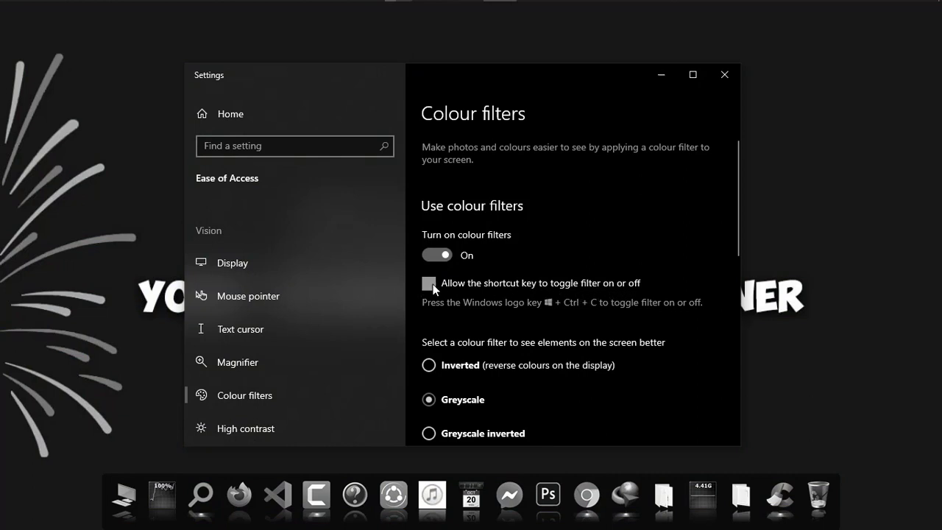
pyautogui.click(429, 283)
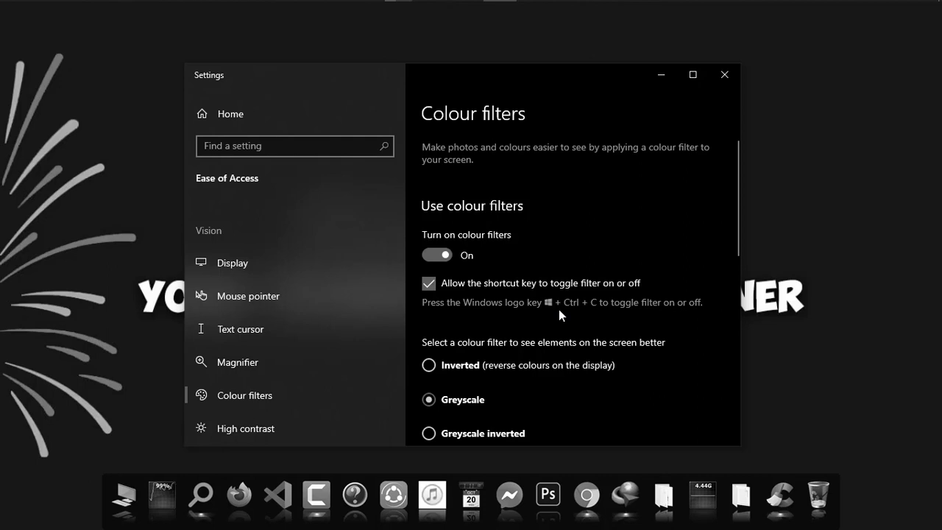
pyautogui.click(436, 255)
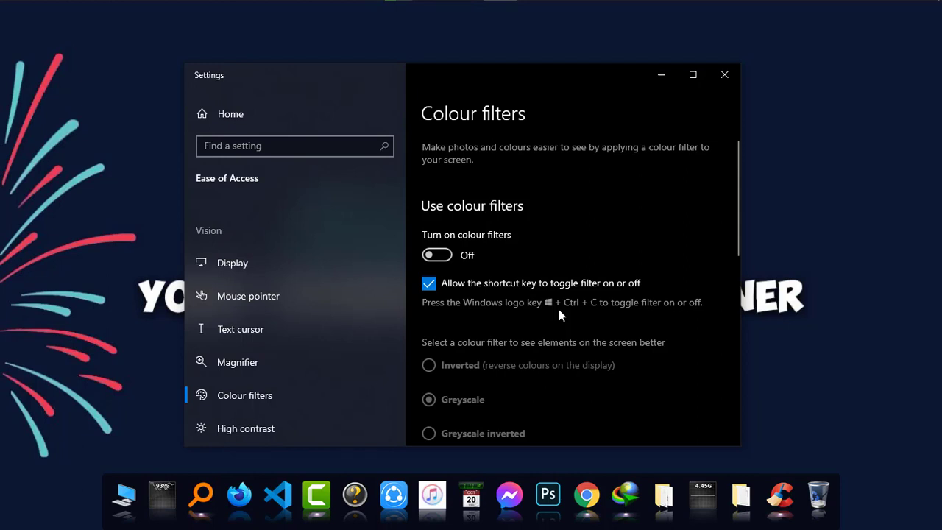
pyautogui.click(436, 255)
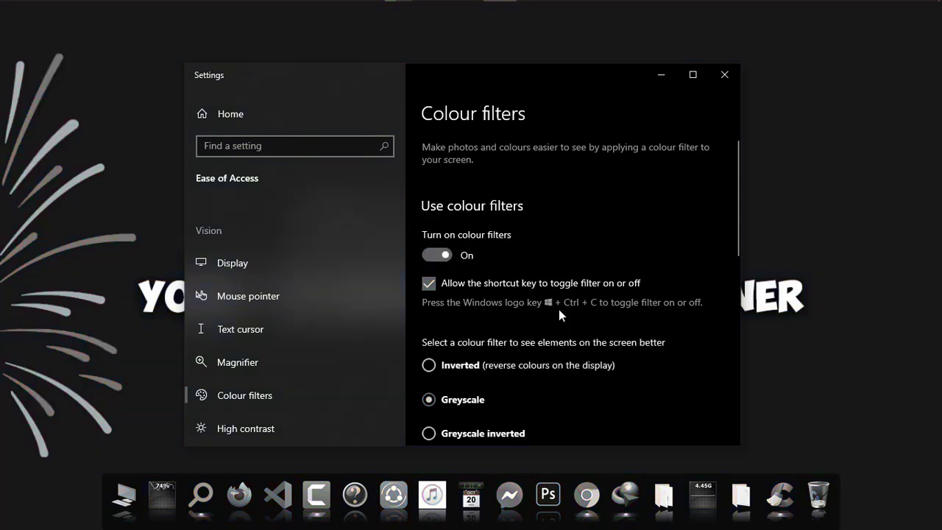